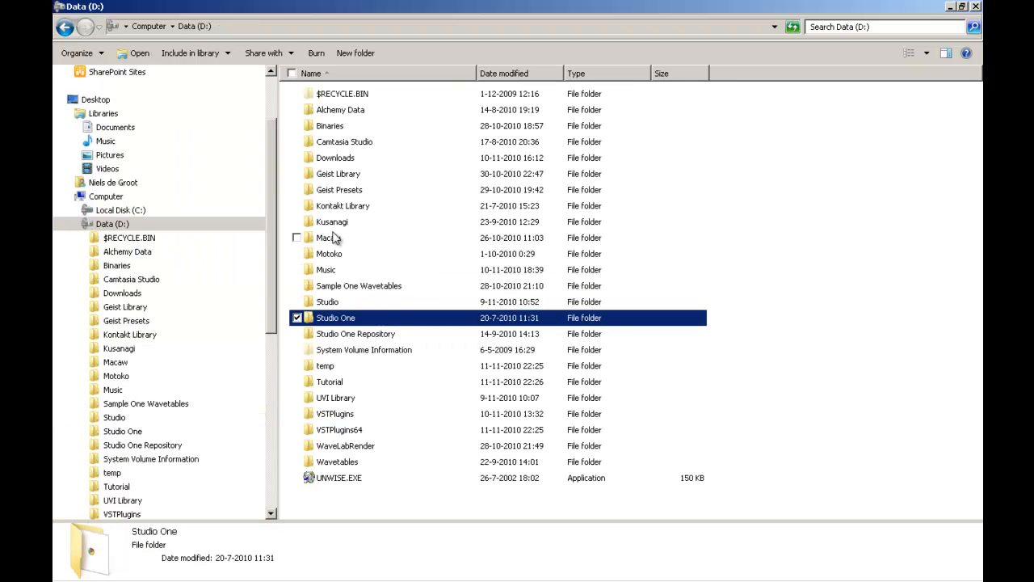
mouse_move(329, 237)
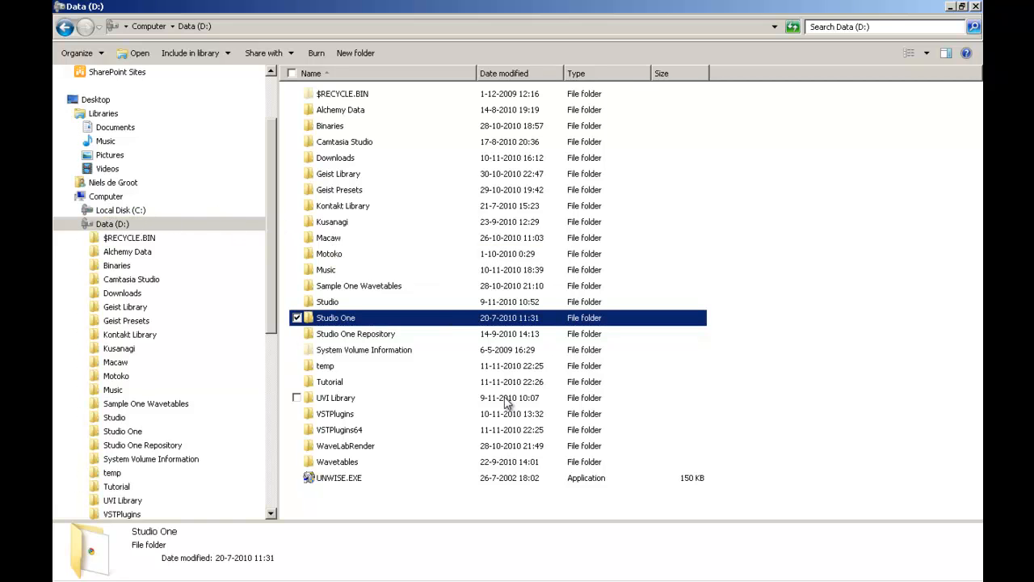
Step: Browse VSTPlugins and VSTPlugins64 (11 plug-in folders) on D, ending back in the 35-item VSTPlugins folder
left_click(334, 413)
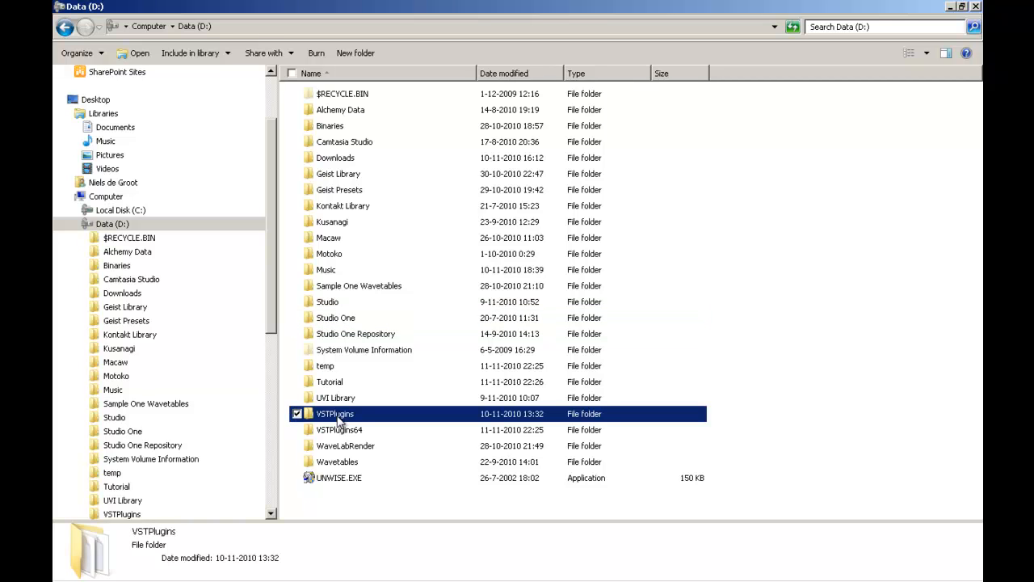
double_click(334, 414)
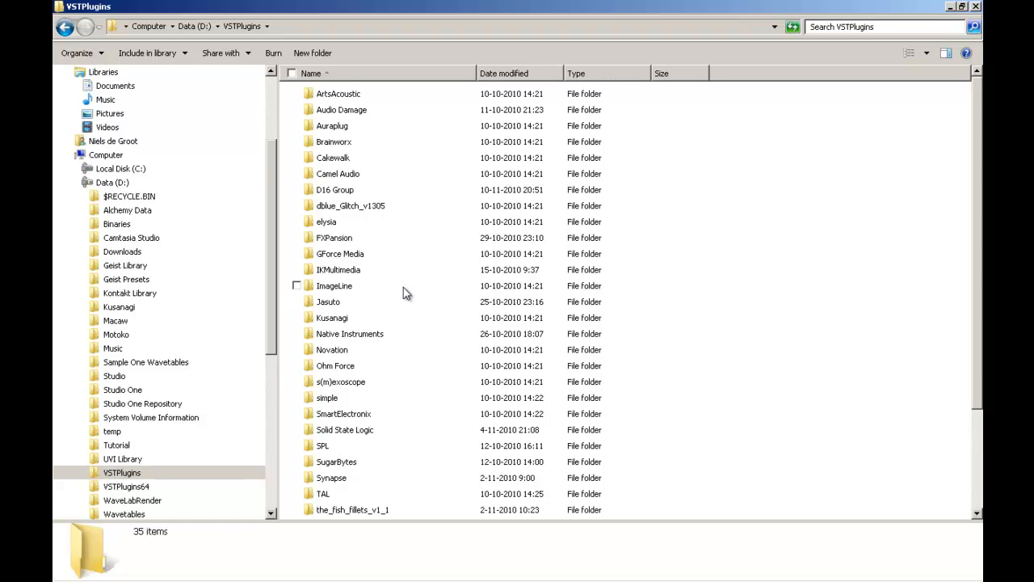
scroll("down", 3)
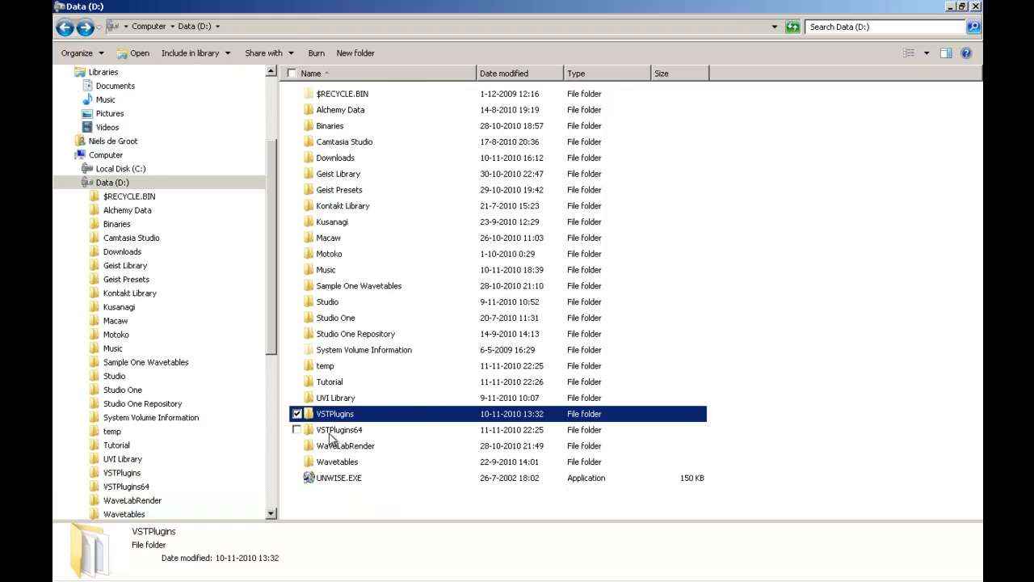
double_click(339, 429)
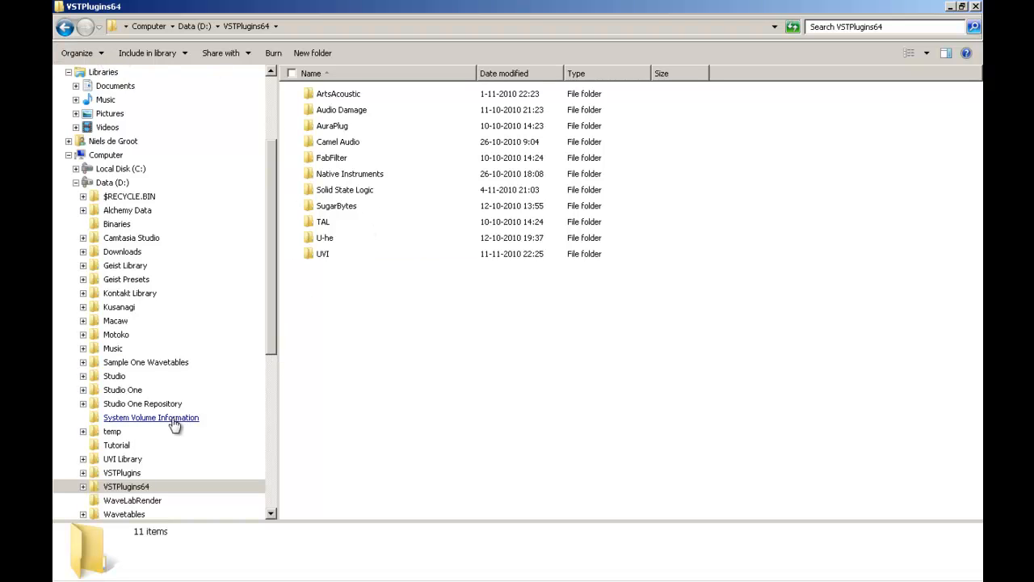
left_click(121, 472)
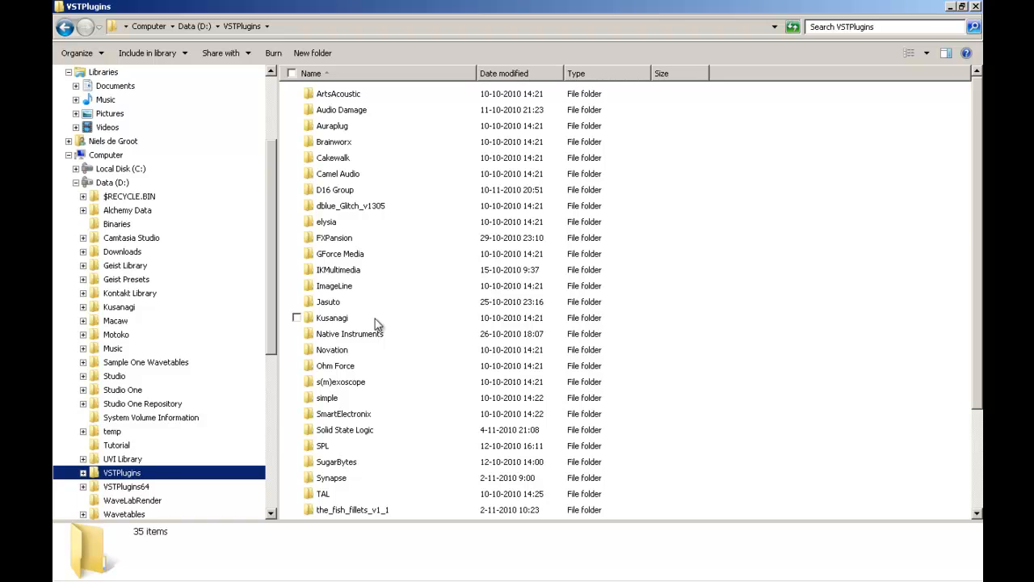
mouse_move(297, 414)
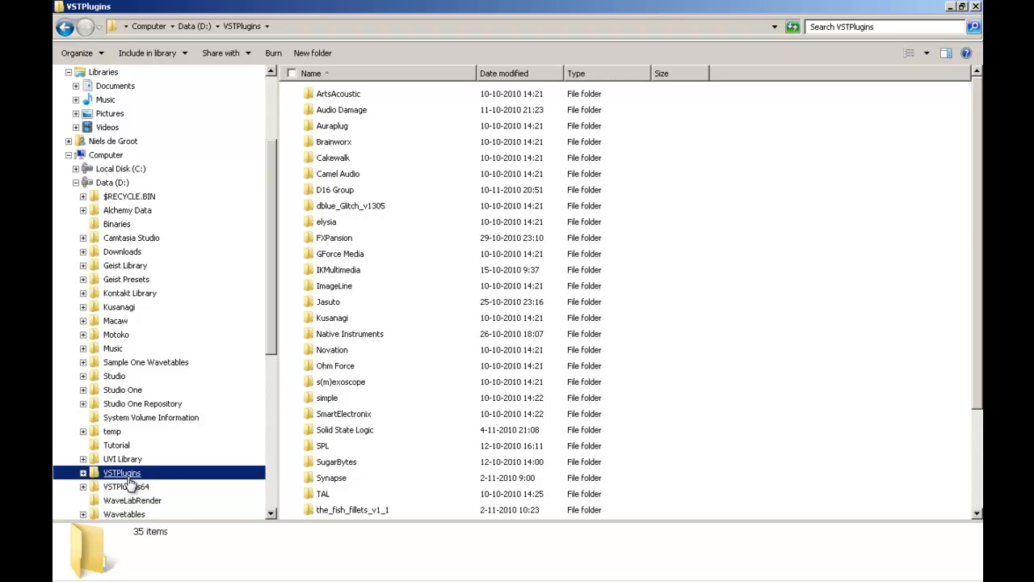
mouse_move(116, 475)
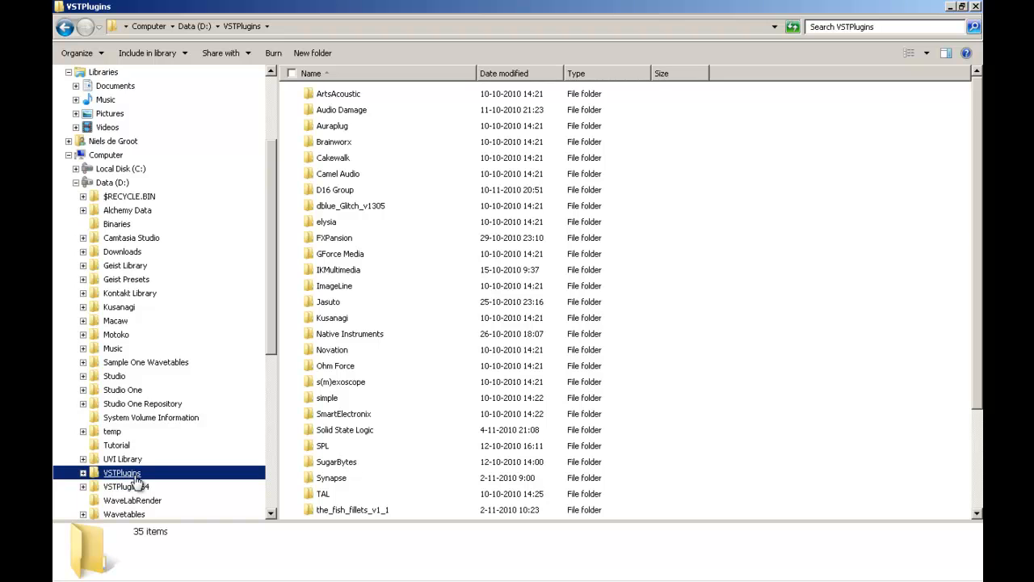
mouse_move(126, 486)
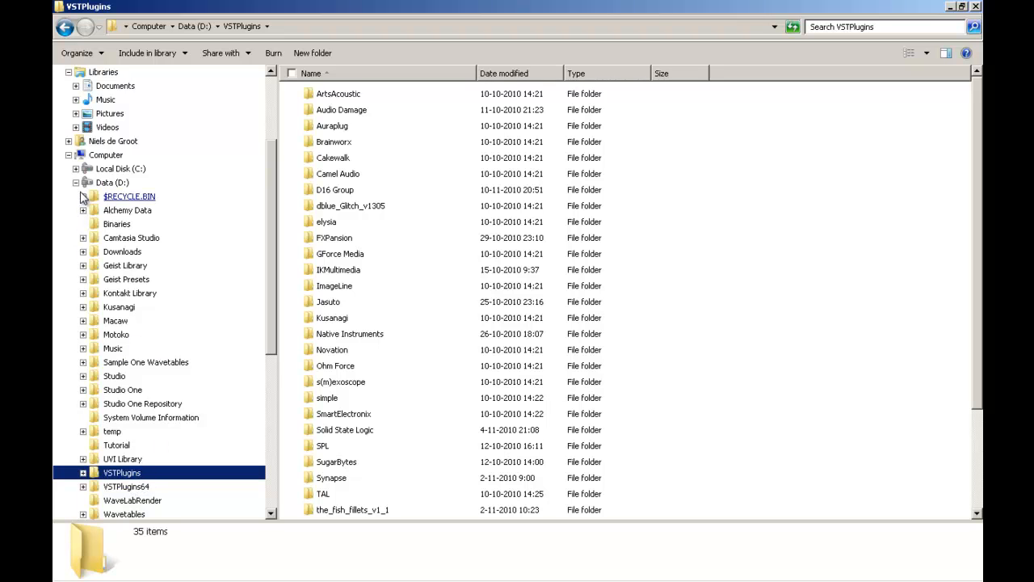
Step: Browse Program Files > Common Files on Local Disk (C:) to reach the 64-bit VST3 folder
left_click(75, 197)
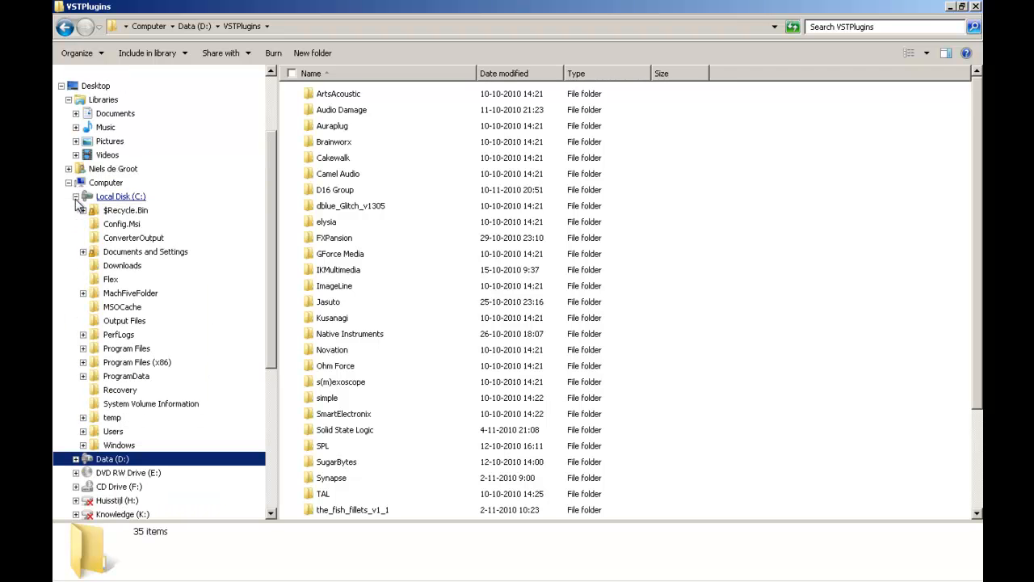
mouse_move(135, 362)
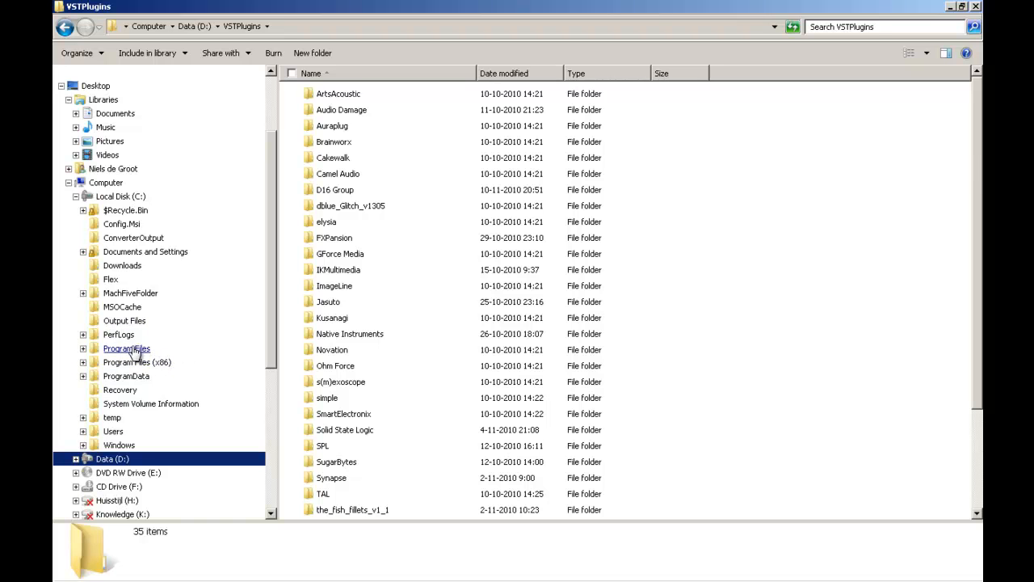
left_click(126, 349)
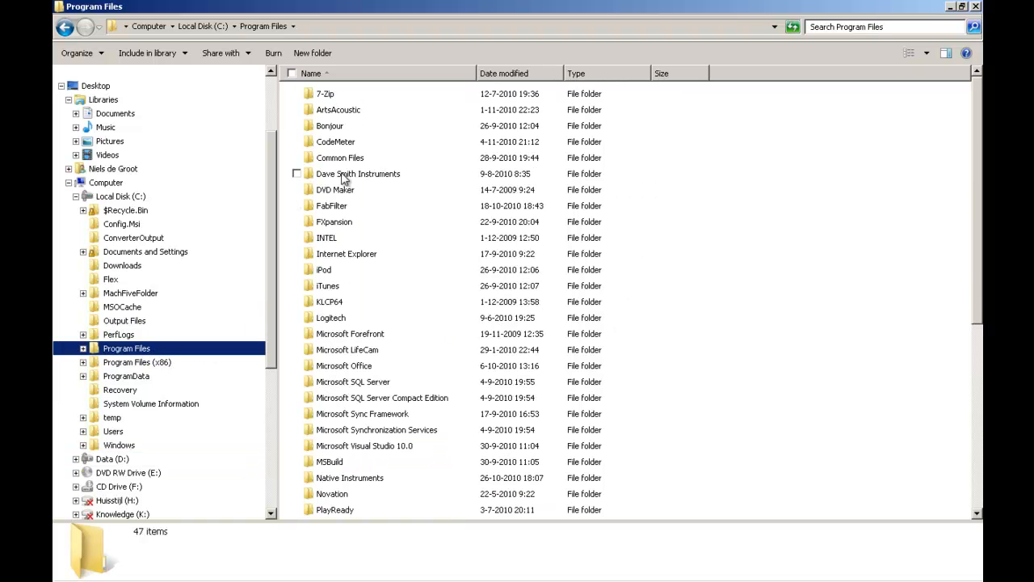
double_click(340, 159)
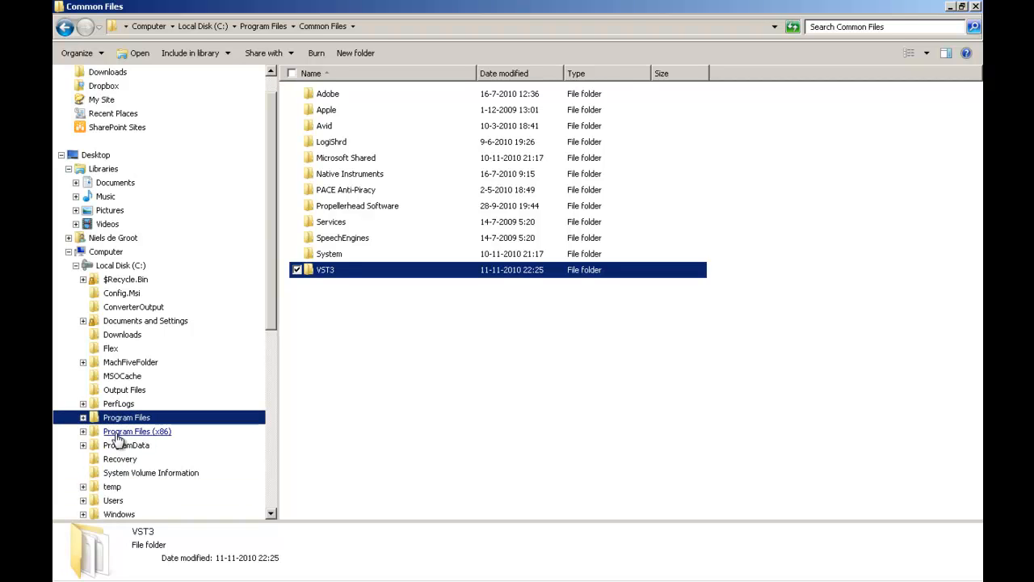
Step: Browse Program Files (x86) > Common Files for the 32-bit VST3 folder, then land in the empty Tutorial folder on D
left_click(136, 430)
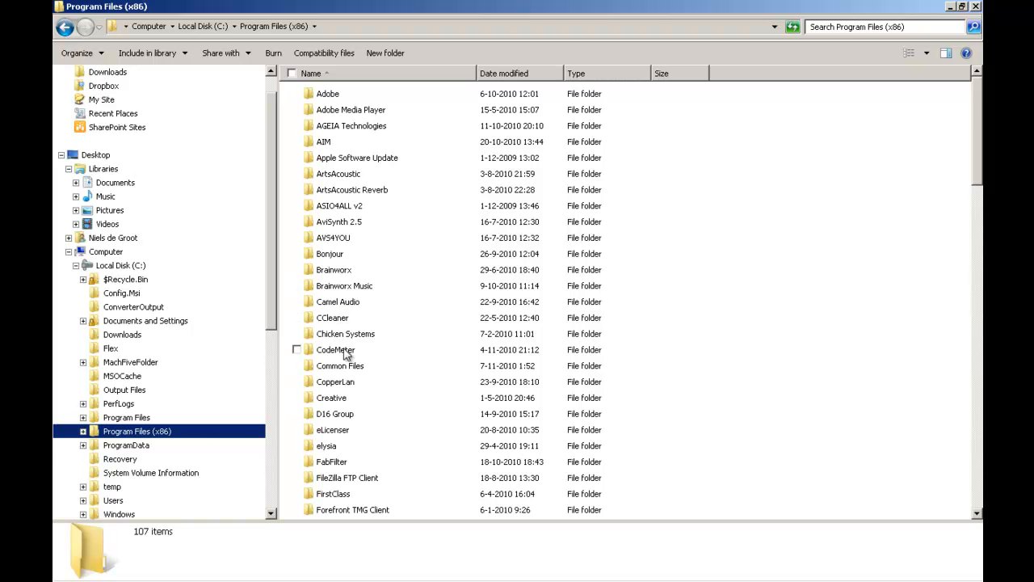
double_click(339, 365)
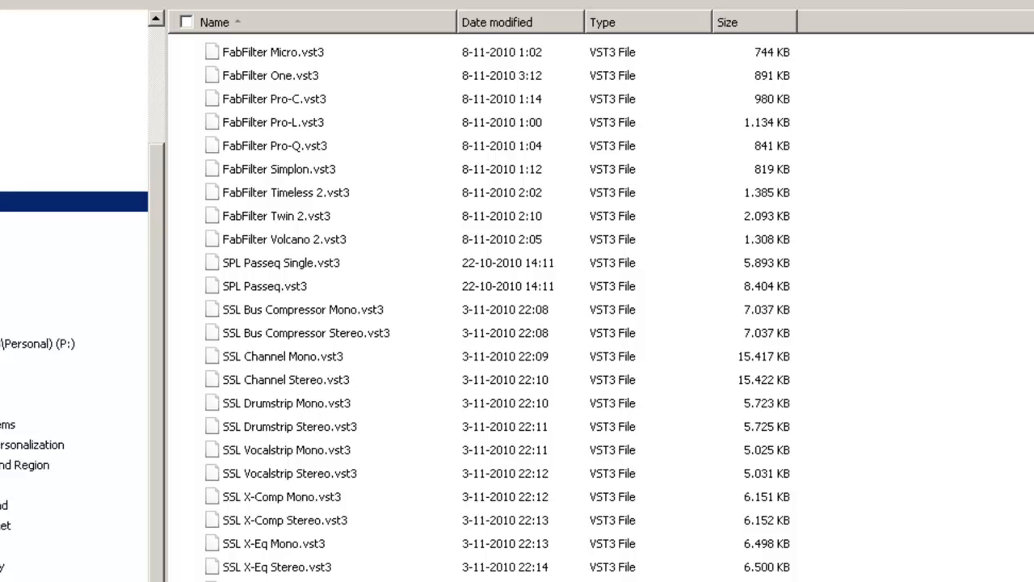
left_click(116, 416)
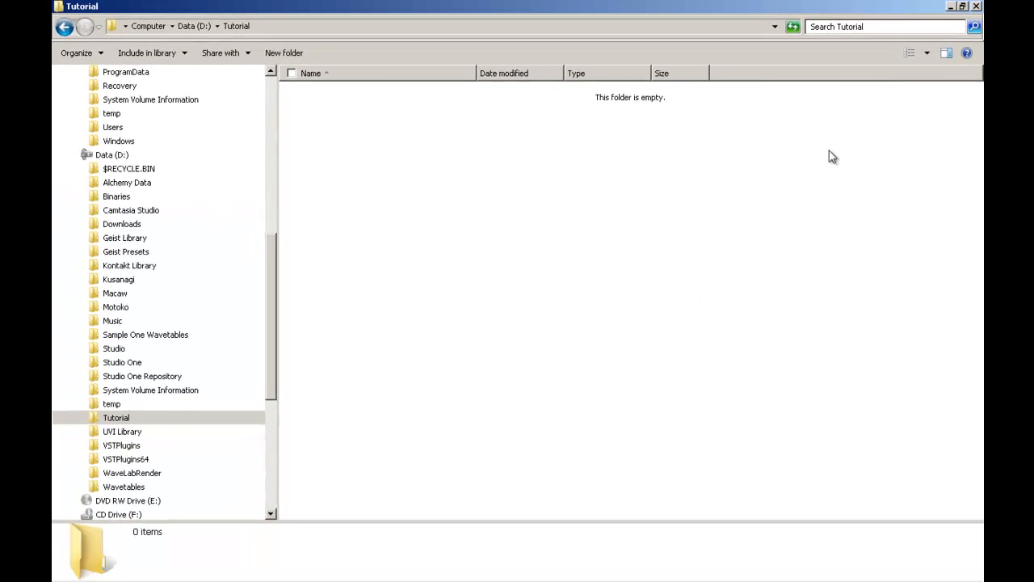
mouse_move(858, 310)
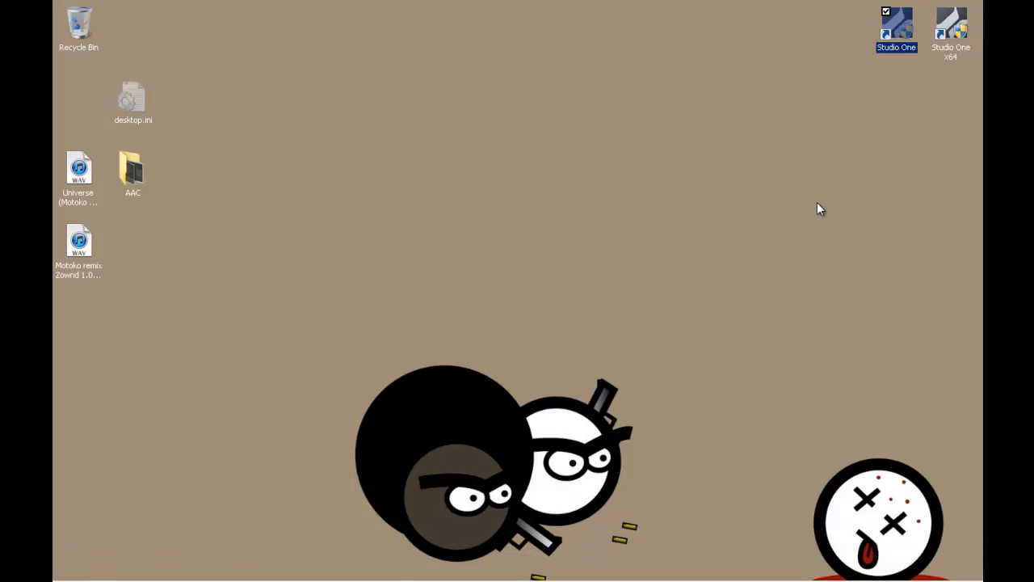
mouse_move(872, 207)
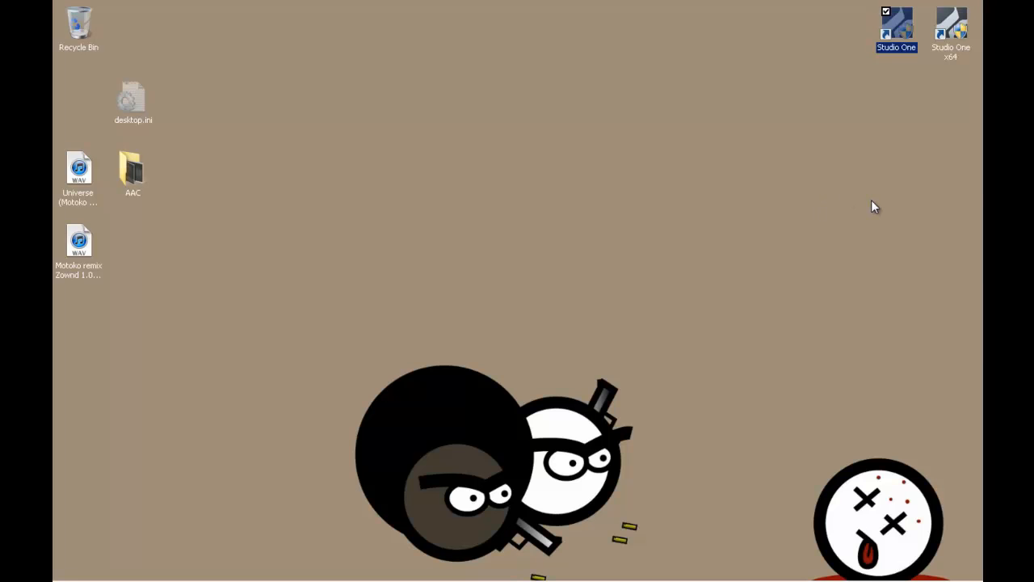
mouse_move(873, 202)
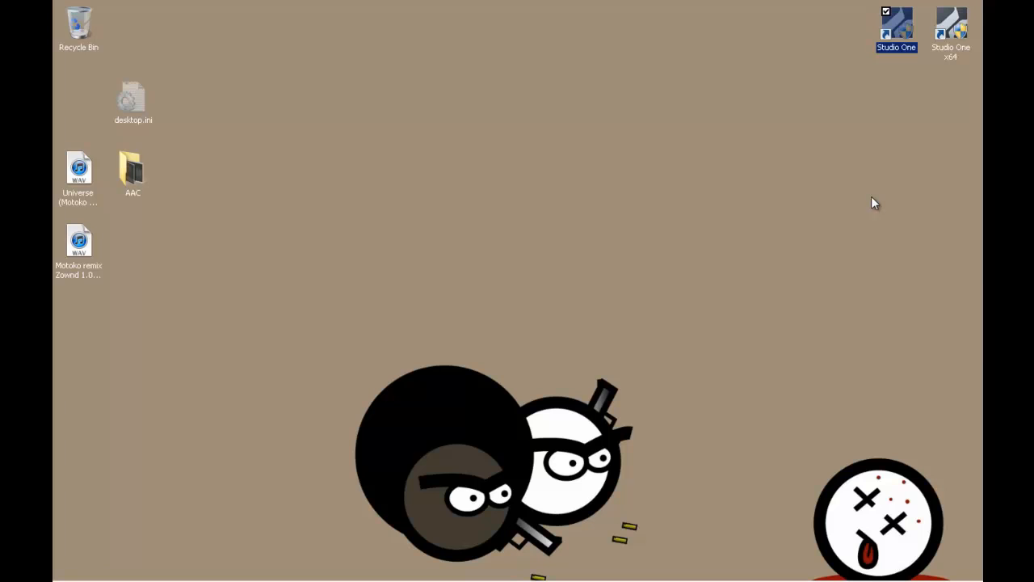
mouse_move(934, 188)
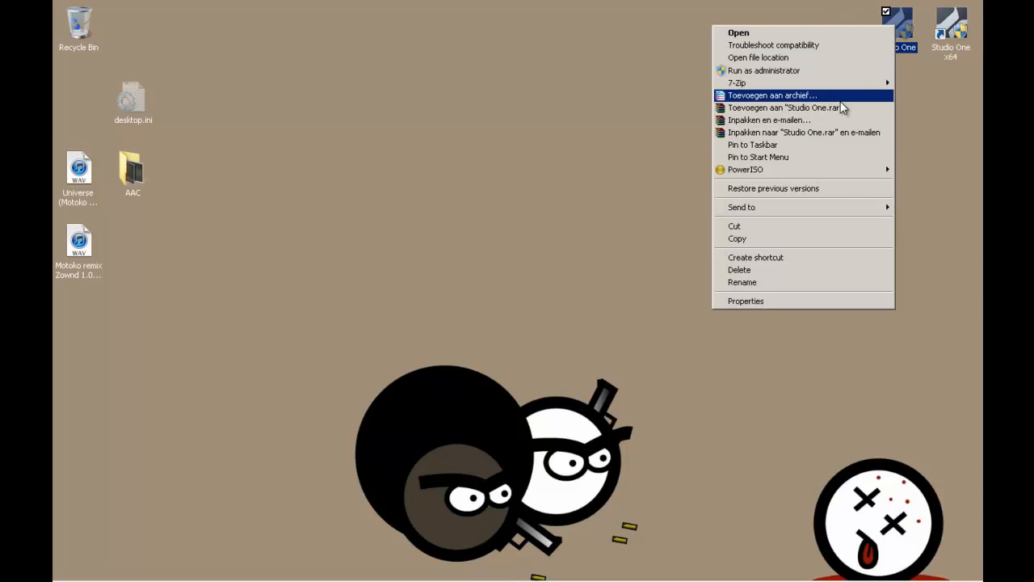
mouse_move(789, 71)
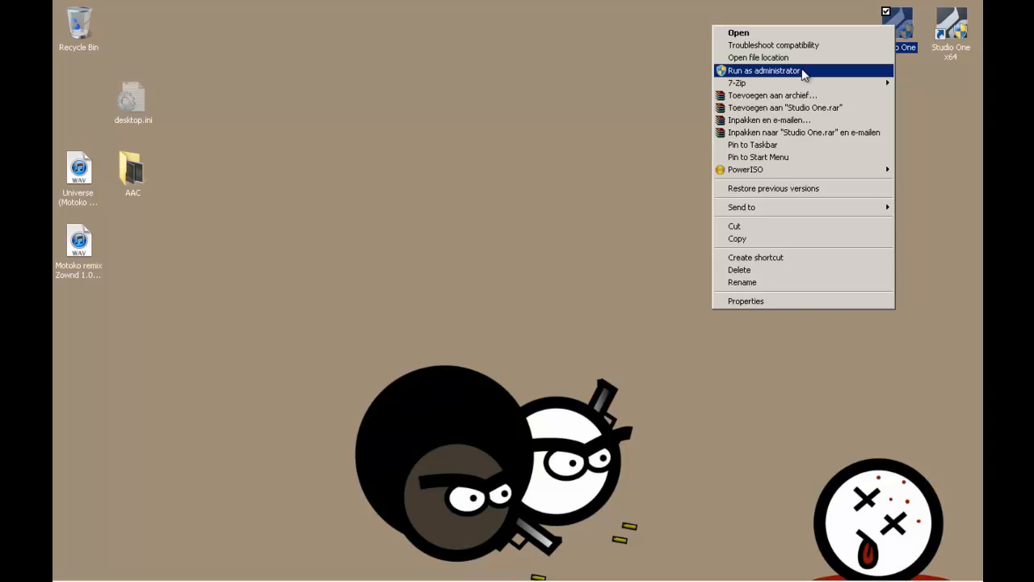
mouse_move(792, 301)
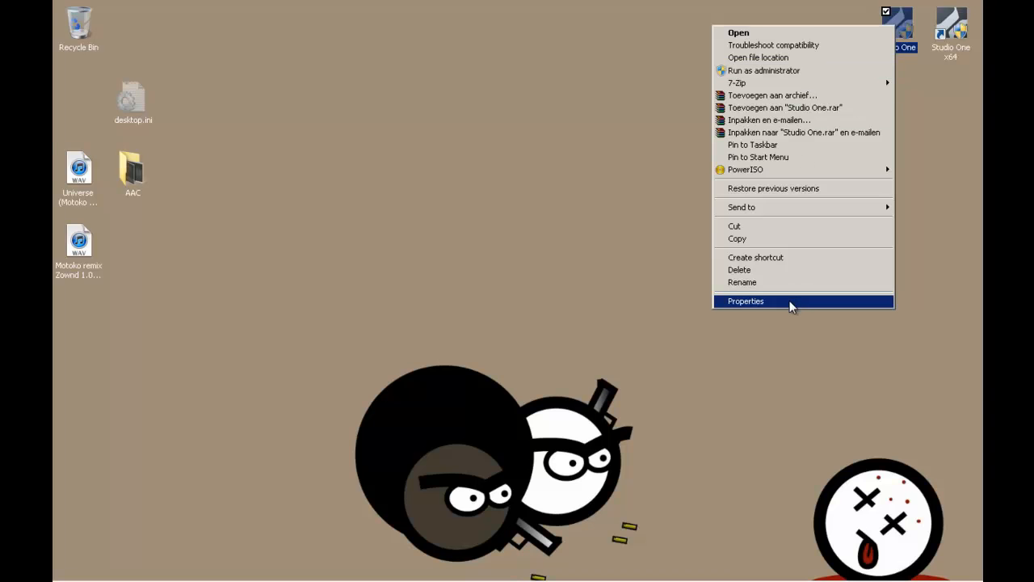